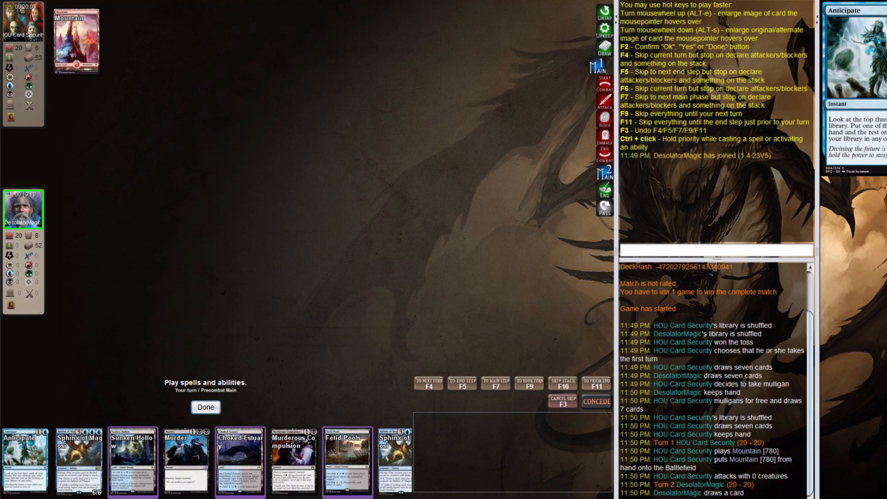
Play Fetid Pools, Sunken Hollow and Choked Estuary while passing turns through turn 10.
{"action": "left_click", "coordinate": [239, 461]}
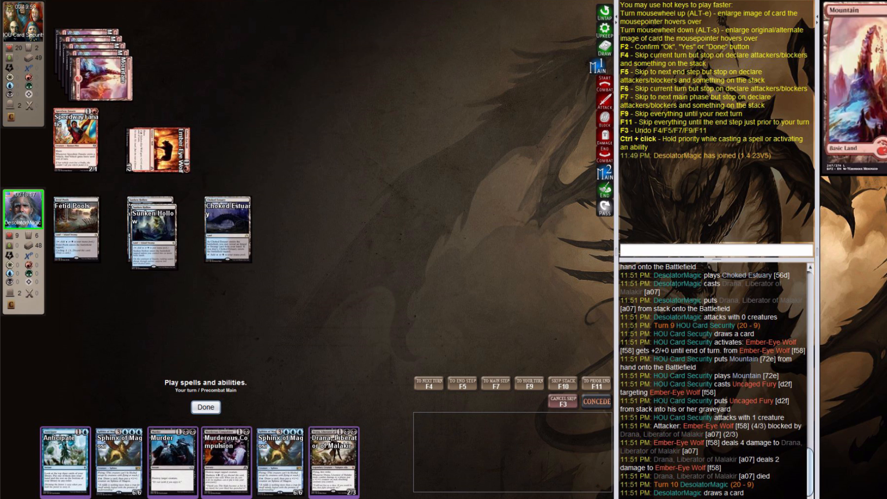
Cast Anticipate and keep Choked Estuary from the revealed cards.
{"action": "left_click", "coordinate": [219, 459]}
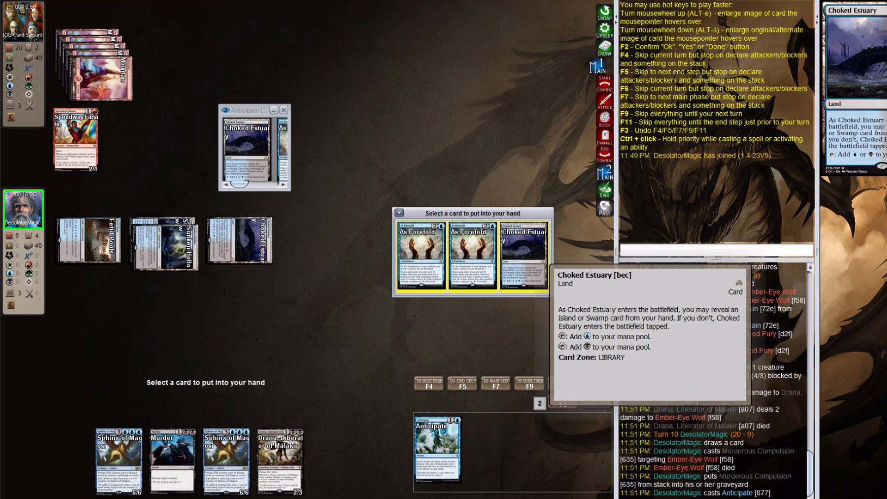
{"action": "left_click", "coordinate": [519, 252]}
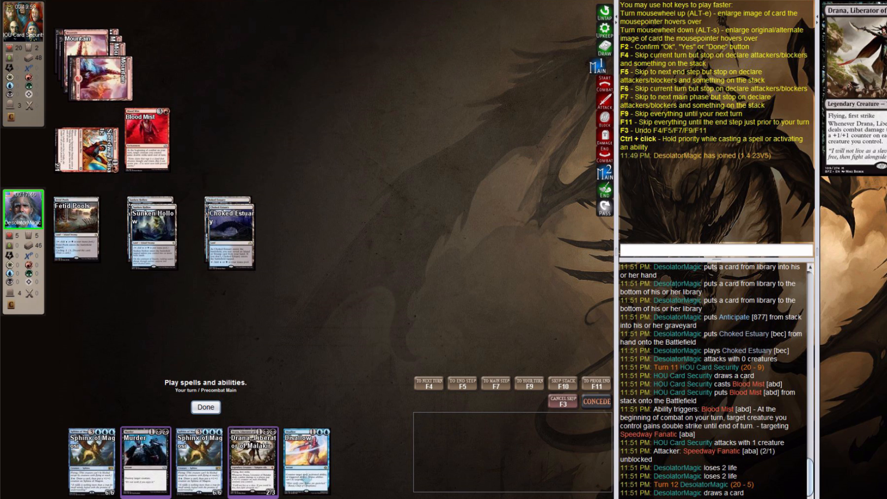
{"action": "mouse_move", "coordinate": [142, 144]}
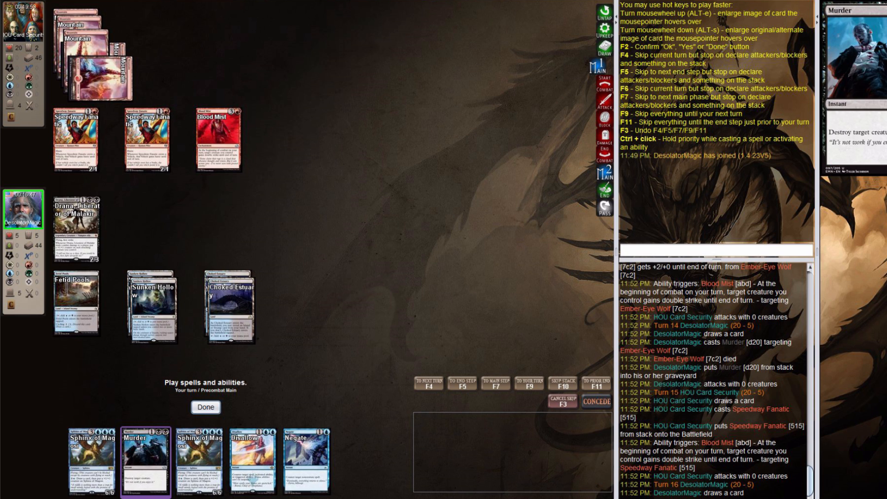
Cast Murder on the opponent's Speedway Fanatic.
{"action": "left_click", "coordinate": [146, 458]}
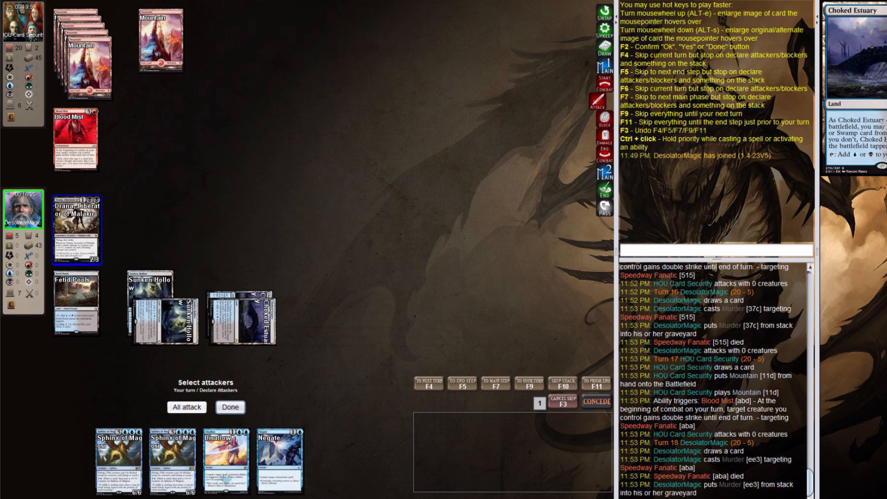
Declare no attackers, then counter Reckless Bushwhacker with Disallow.
{"action": "left_click", "coordinate": [187, 407]}
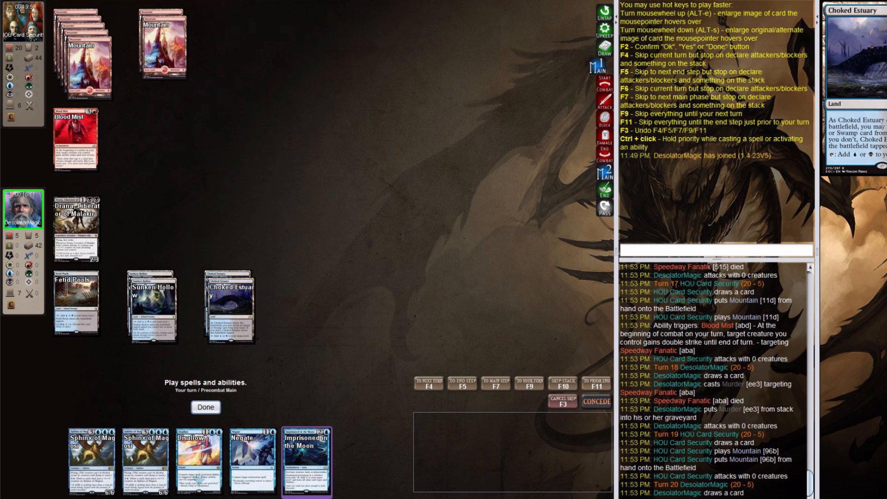
{"action": "mouse_move", "coordinate": [307, 458]}
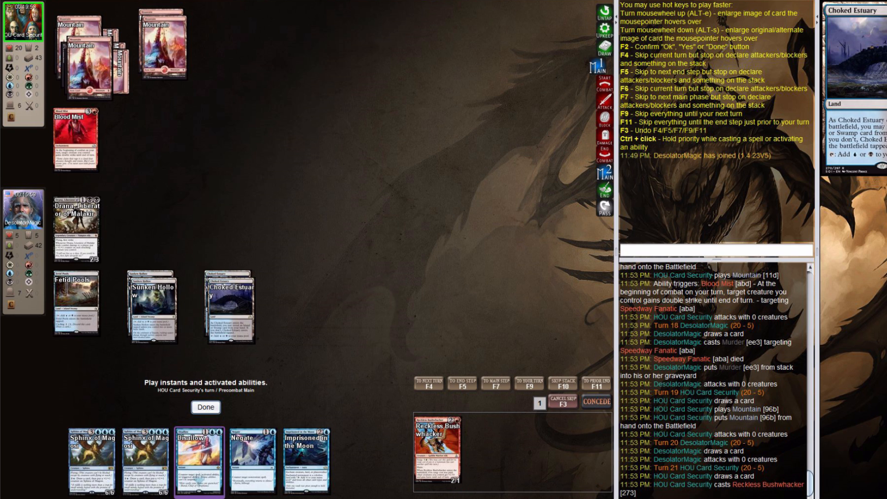
{"action": "left_click", "coordinate": [199, 459]}
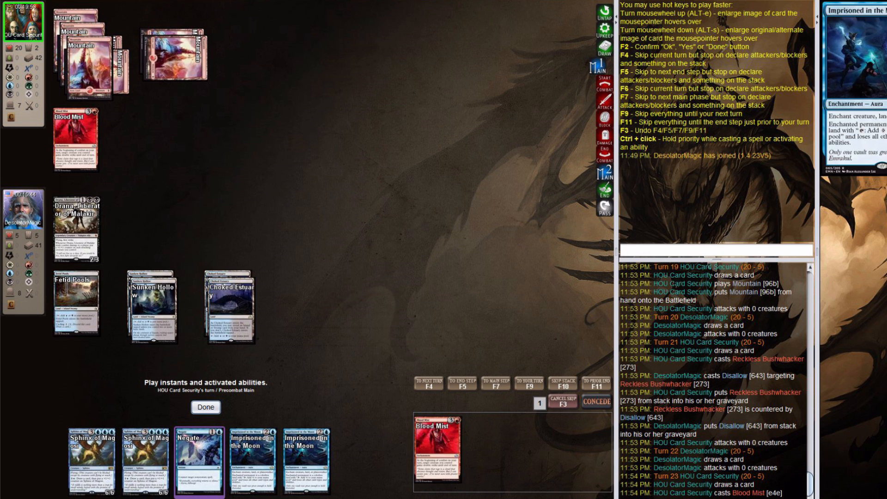
Negate the second Blood Mist and let the opponent's attack step pass.
{"action": "left_click", "coordinate": [199, 458]}
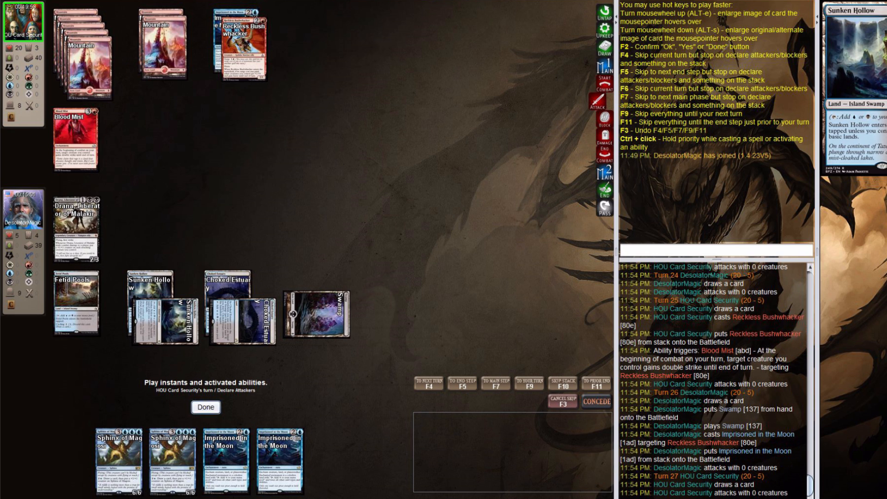
{"action": "left_click", "coordinate": [205, 407]}
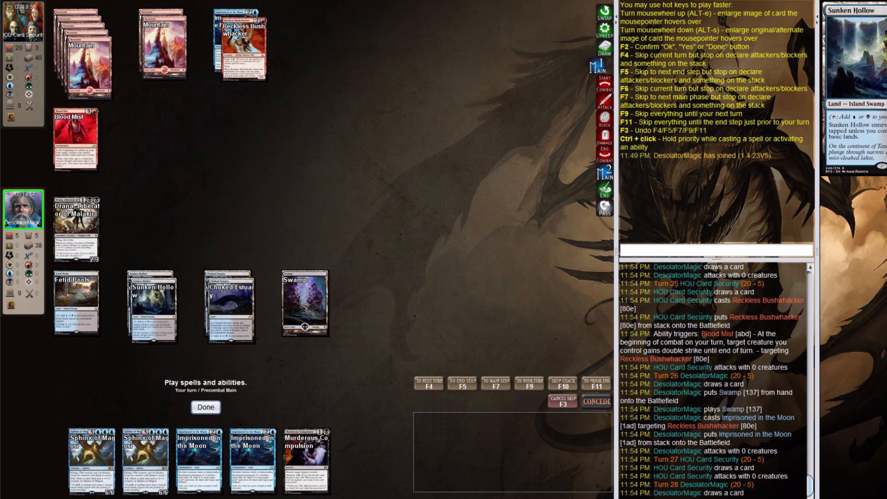
Cast Sphinx of Magosi, Negate Uncaged Fury, and move past the draw step.
{"action": "left_click", "coordinate": [91, 460]}
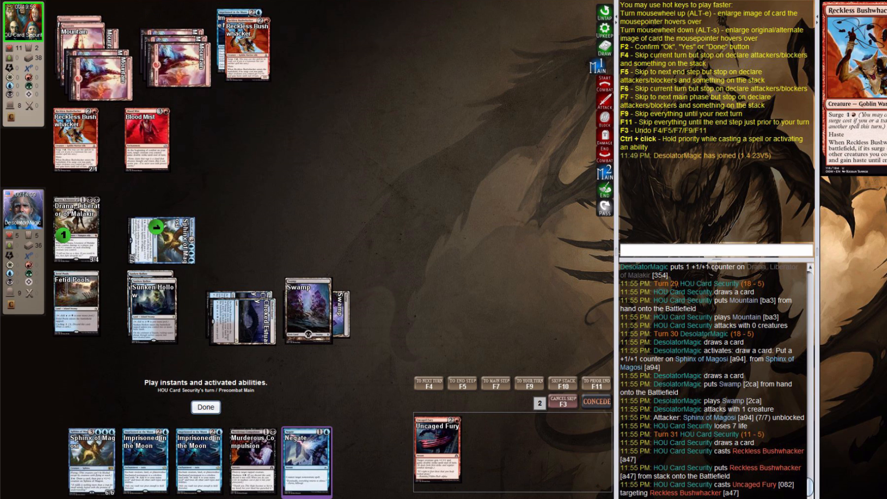
{"action": "left_click", "coordinate": [308, 459]}
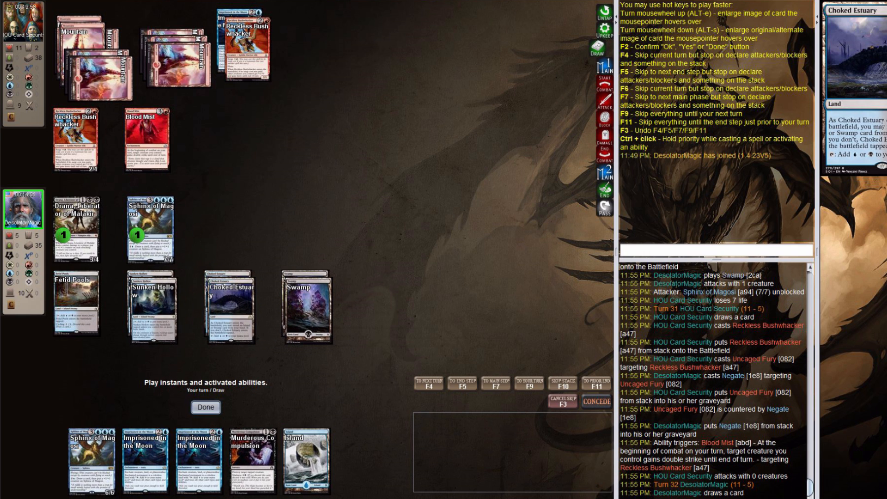
{"action": "left_click", "coordinate": [305, 458]}
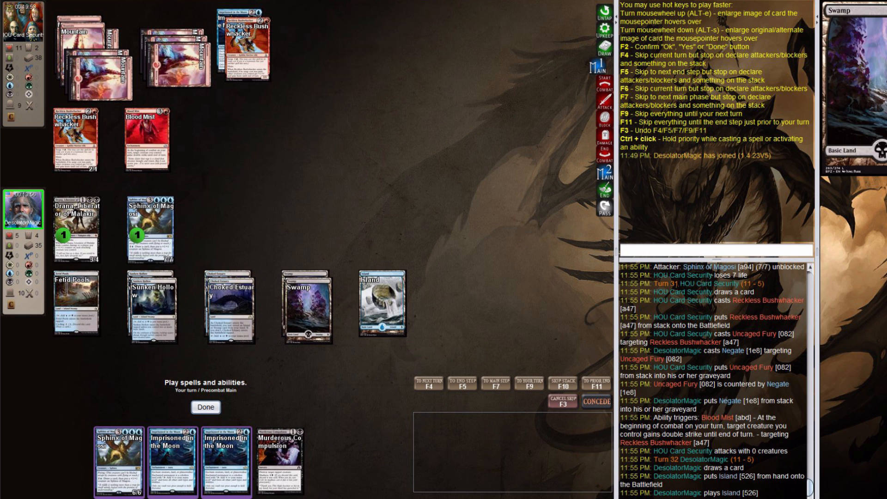
Cast Imprisoned in the Moon targeting your own Island.
{"action": "left_click", "coordinate": [170, 459]}
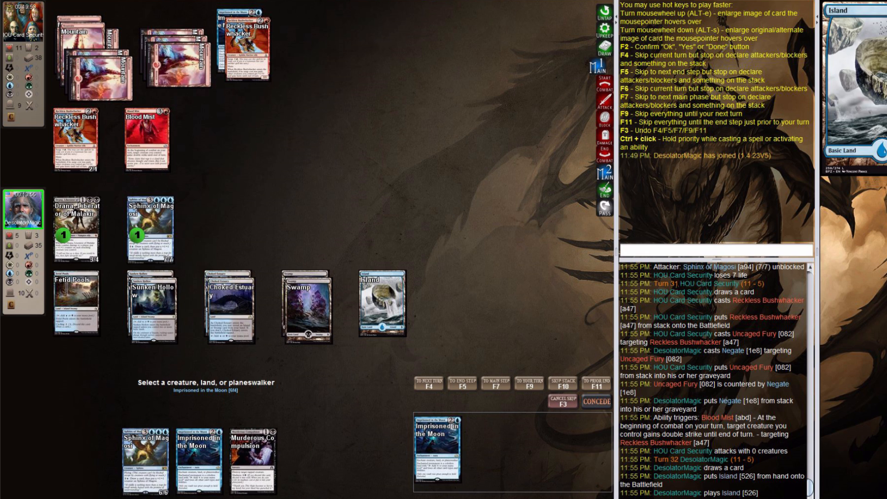
{"action": "left_click", "coordinate": [299, 308]}
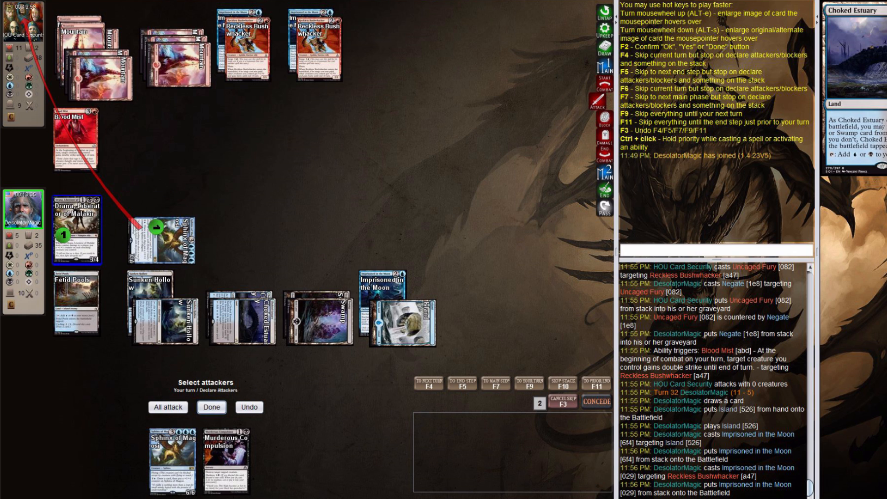
Confirm Sphinx of Magosi as the sole attacker for 7 damage.
{"action": "left_click", "coordinate": [211, 407]}
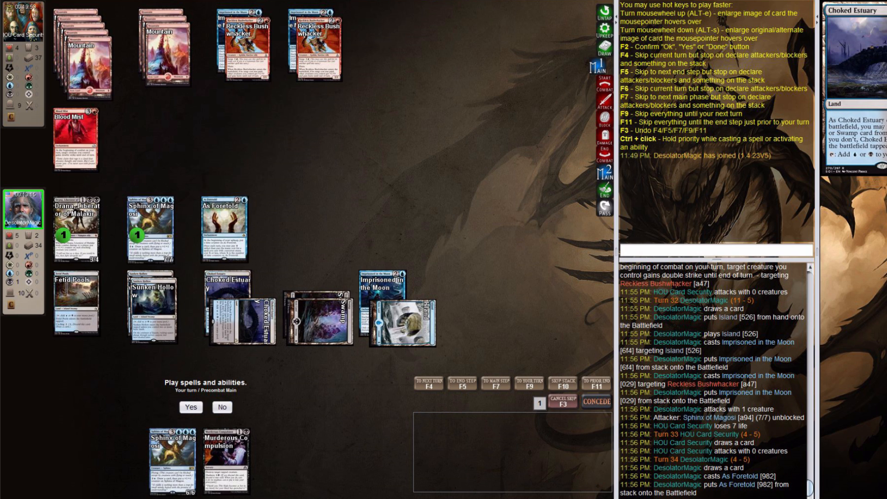
Activate Sphinx of Magosi, skip attacking, and pass through the opponent's attack.
{"action": "left_click", "coordinate": [190, 406]}
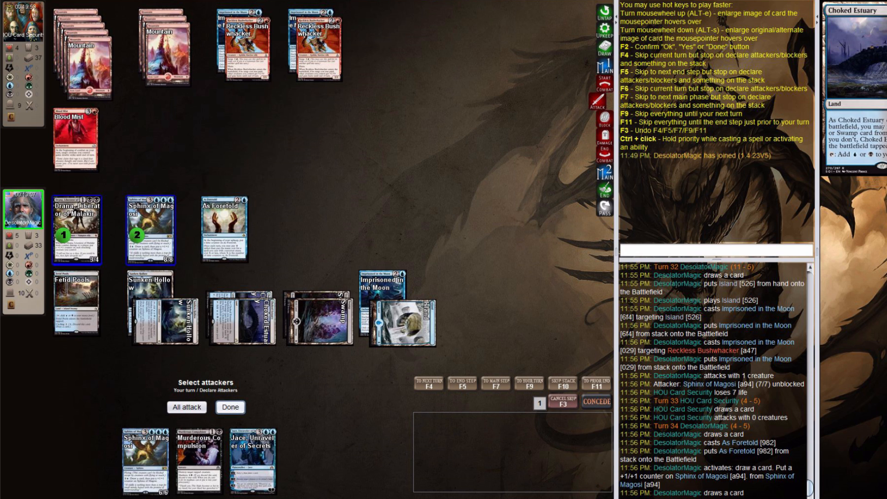
{"action": "left_click", "coordinate": [229, 407]}
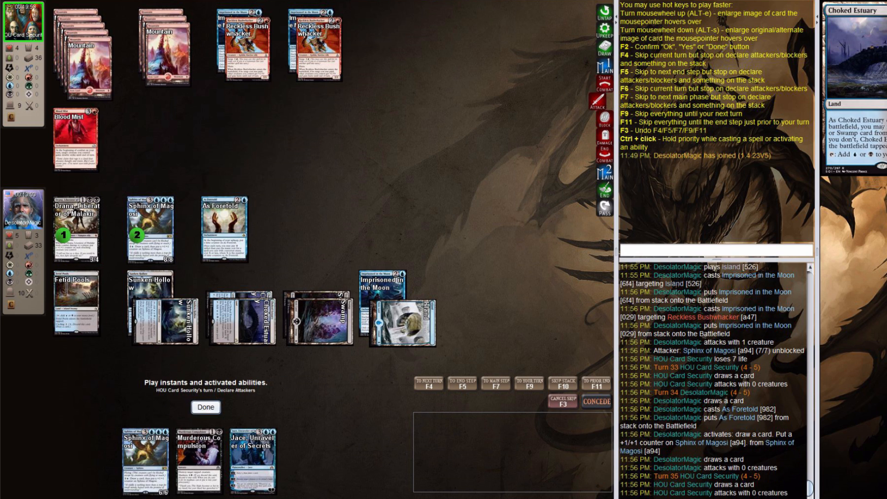
{"action": "left_click", "coordinate": [204, 407]}
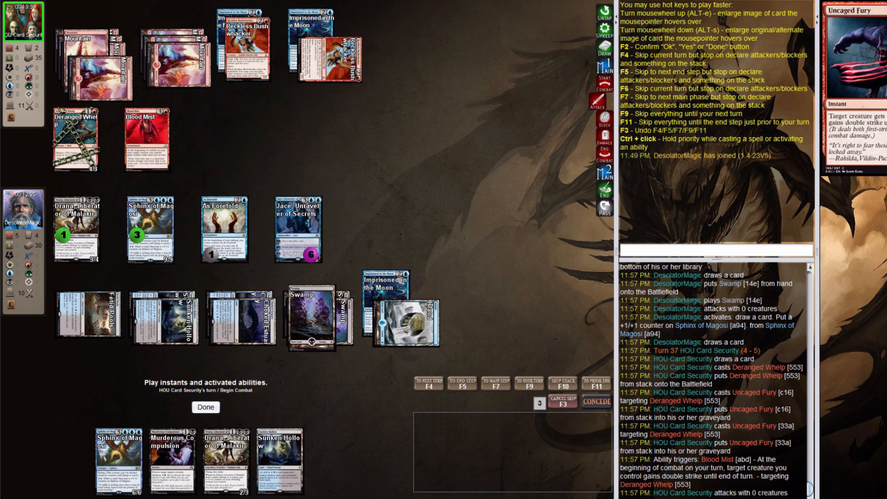
Pass priority through the opponent's combat and your own start of combat.
{"action": "left_click", "coordinate": [204, 406]}
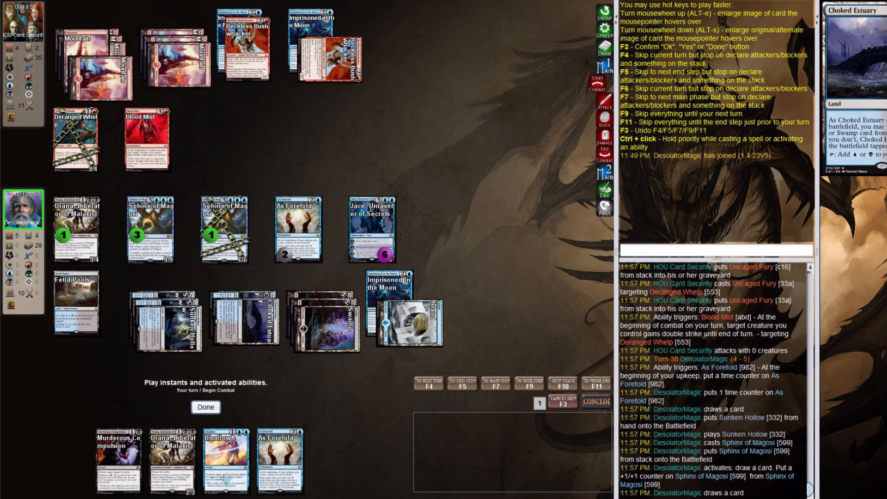
{"action": "left_click", "coordinate": [204, 407]}
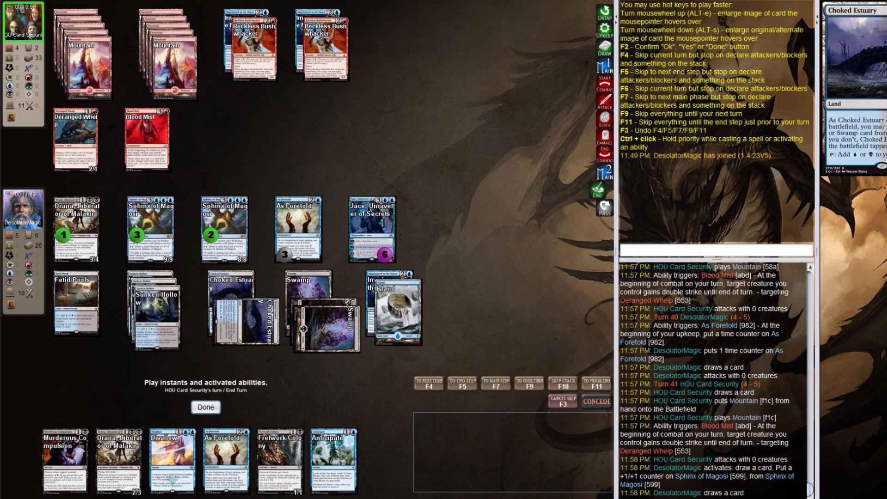
Cast Anticipate during the opponent's end step, keeping one card.
{"action": "left_click", "coordinate": [205, 407]}
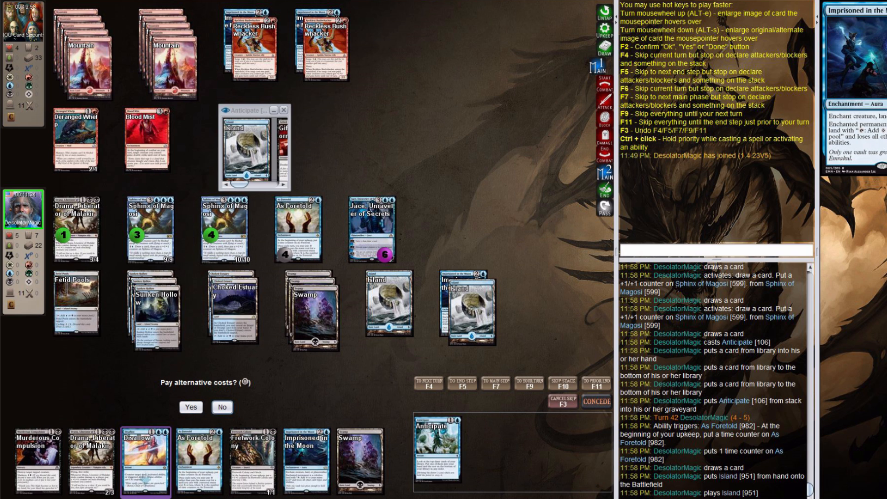
Answer the alternative cost prompt to cast a second As Foretold.
{"action": "left_click", "coordinate": [190, 406]}
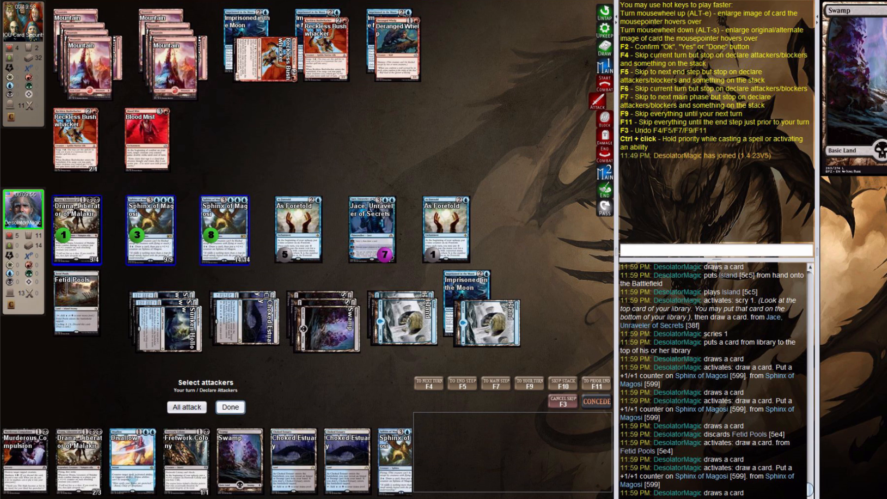
Skip attacking and discard four cards down to seven.
{"action": "left_click", "coordinate": [229, 407]}
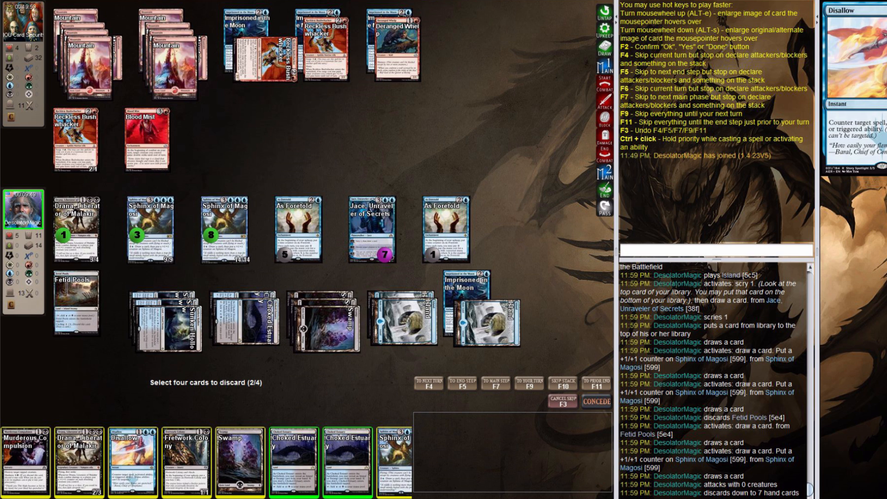
{"action": "left_click", "coordinate": [76, 459]}
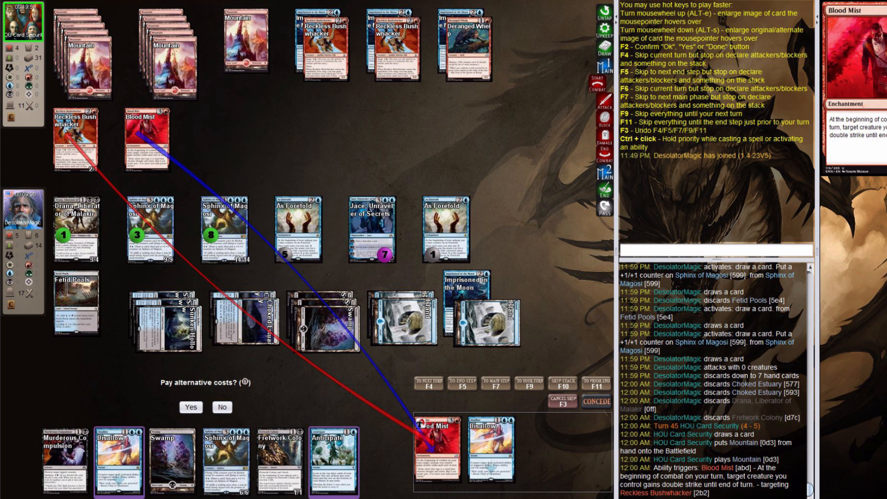
Cast Disallow on Blood Mist's trigger and pass through the opponent's attack to turn 46.
{"action": "left_click", "coordinate": [190, 406]}
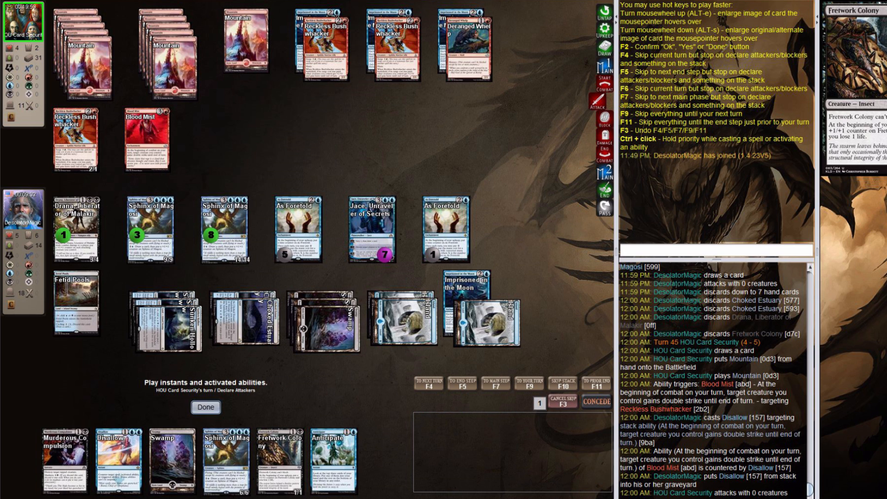
{"action": "left_click", "coordinate": [205, 407]}
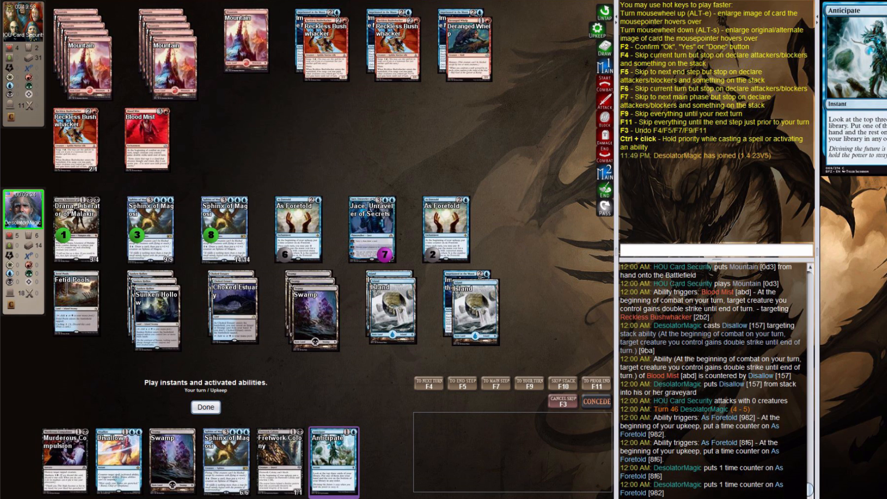
Move past upkeep on turn 46 to cast Anticipate, Swamp and Sphinx of Magosi.
{"action": "left_click", "coordinate": [333, 458]}
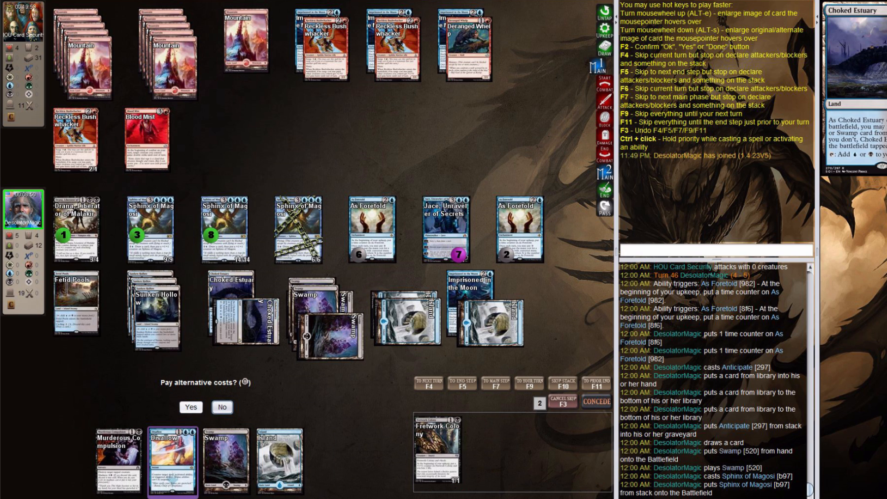
Decline the alternative cost and cancel casting Fretwork Colony.
{"action": "left_click", "coordinate": [190, 406]}
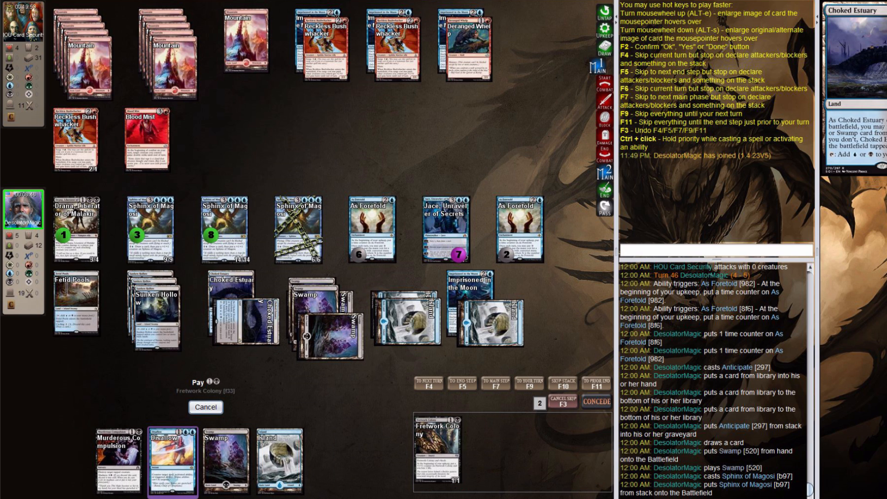
{"action": "left_click", "coordinate": [205, 407]}
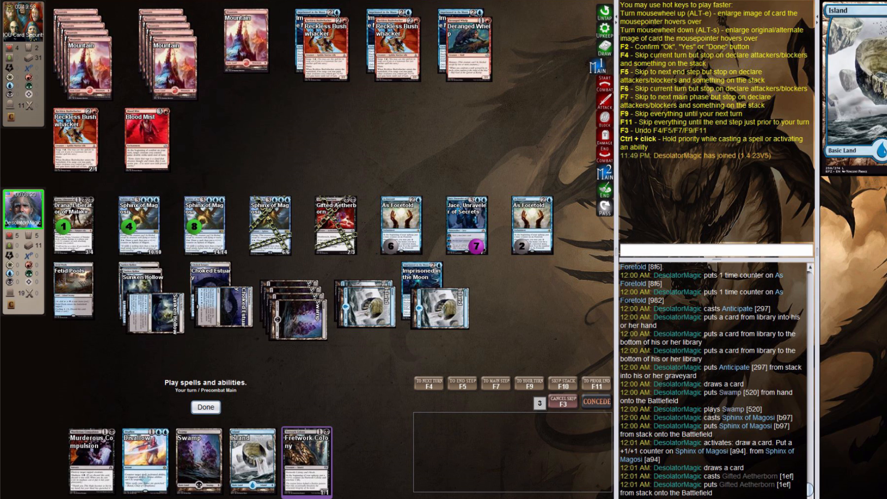
End turn 46 and counter the opponent's Falkenrath Gorger with Disallow.
{"action": "left_click", "coordinate": [466, 225]}
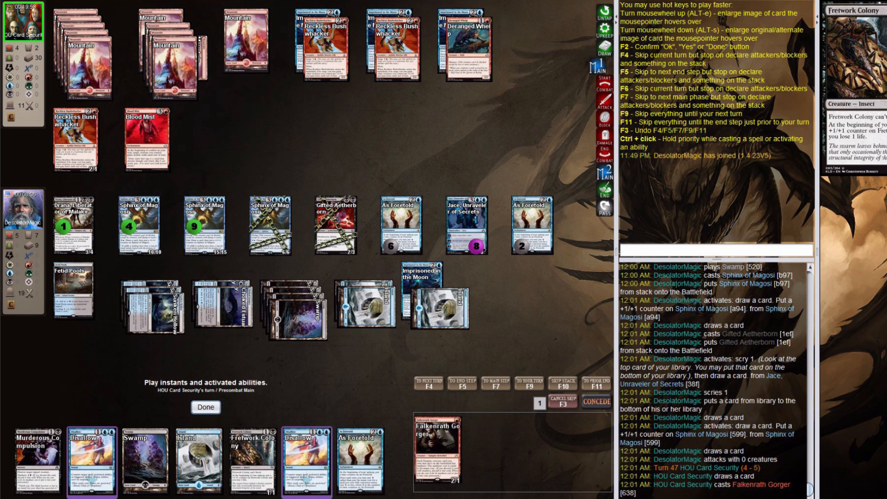
{"action": "left_click", "coordinate": [90, 460]}
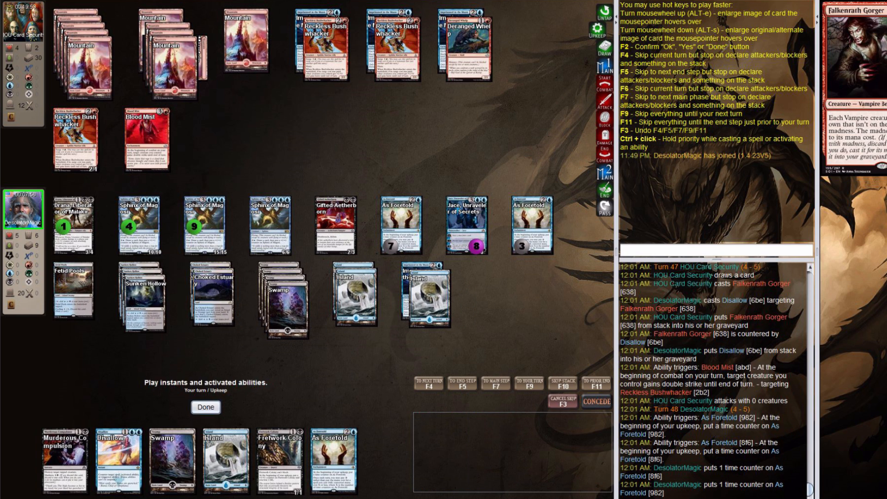
Pass through upkeep toward turn 50 and cast Jace, Unraveler of Secrets.
{"action": "left_click", "coordinate": [118, 459]}
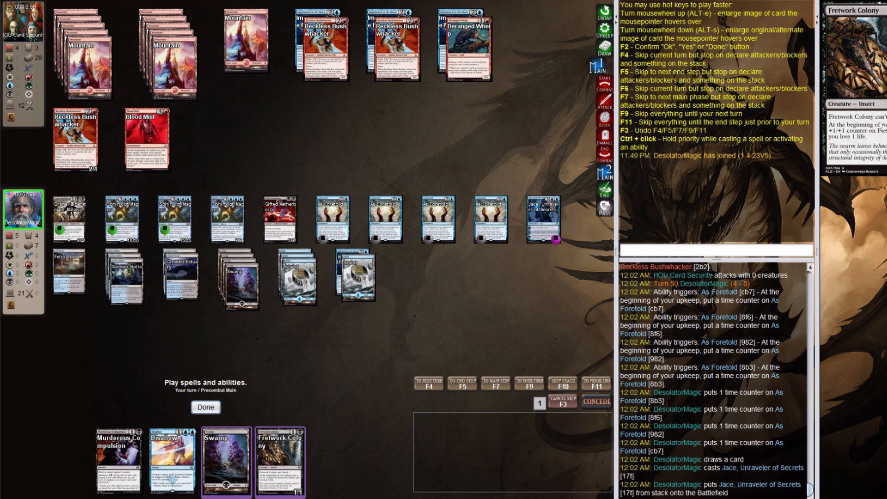
Play a Swamp and activate Sphinx of Magosi to draw a card.
{"action": "left_click", "coordinate": [547, 221]}
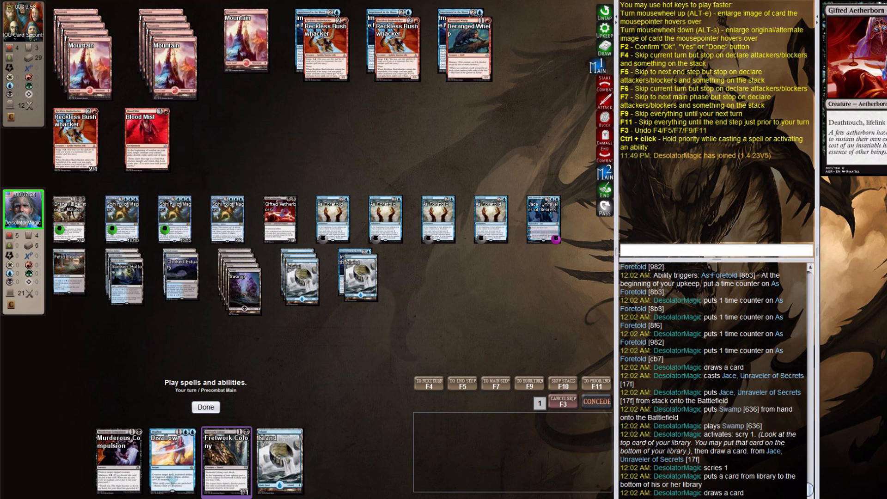
{"action": "left_click", "coordinate": [205, 408]}
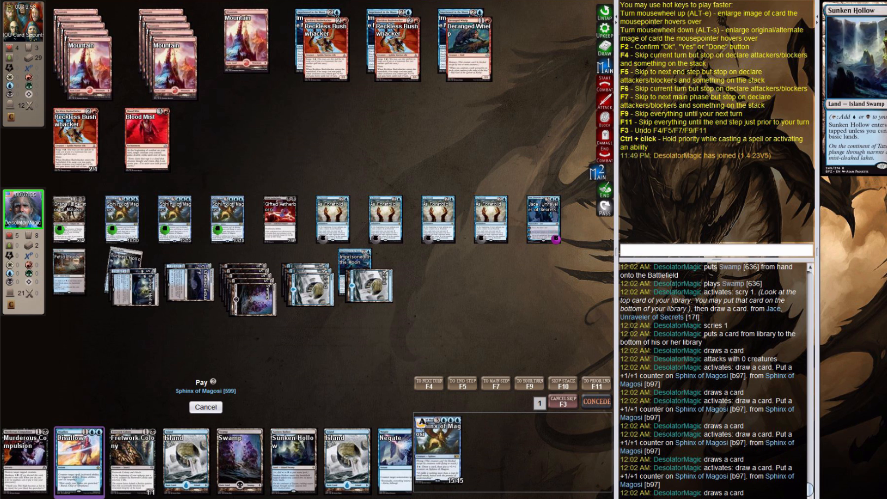
Pay for the Sphinx of Magosi ability, then close the lost turn-52 game.
{"action": "left_click", "coordinate": [204, 408]}
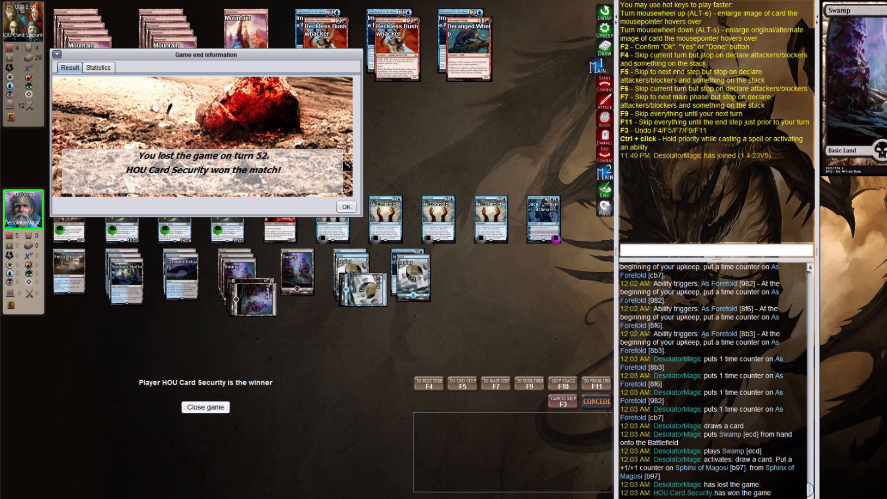
{"action": "left_click", "coordinate": [205, 406]}
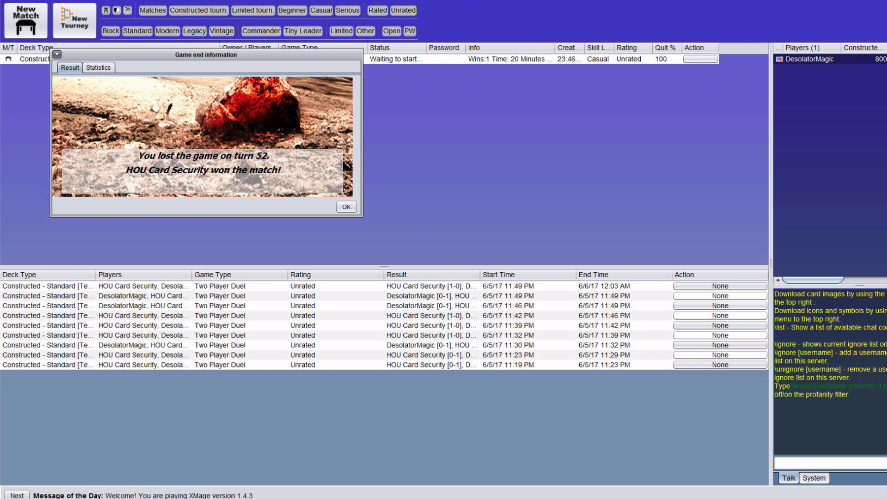